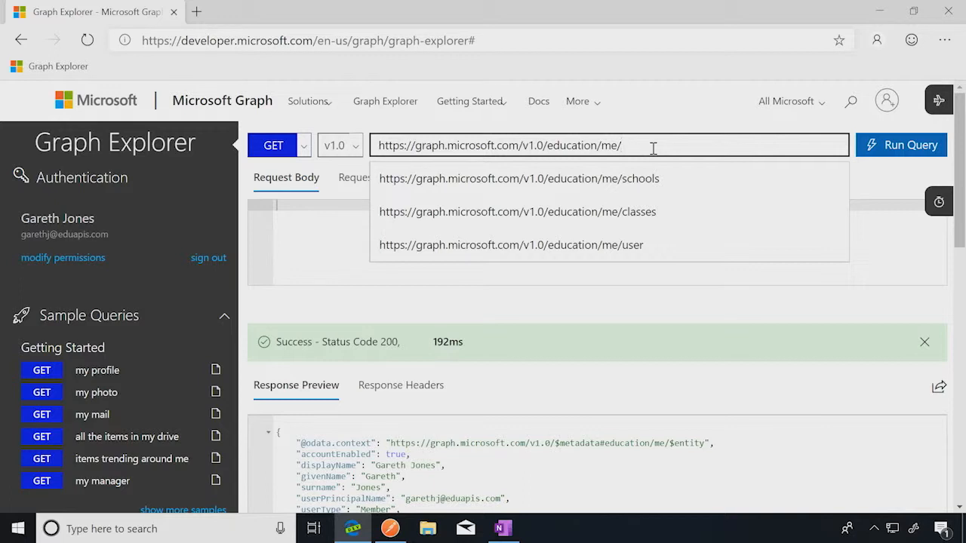
pyautogui.moveTo(645, 215)
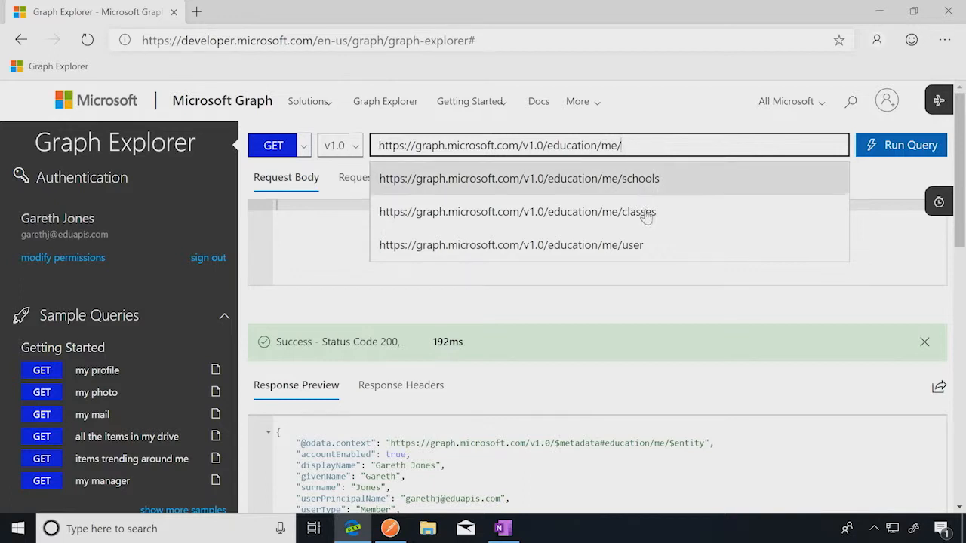
# - Run the GET /education/me/classes query to list the signed-in teacher's classes
pyautogui.click(518, 211)
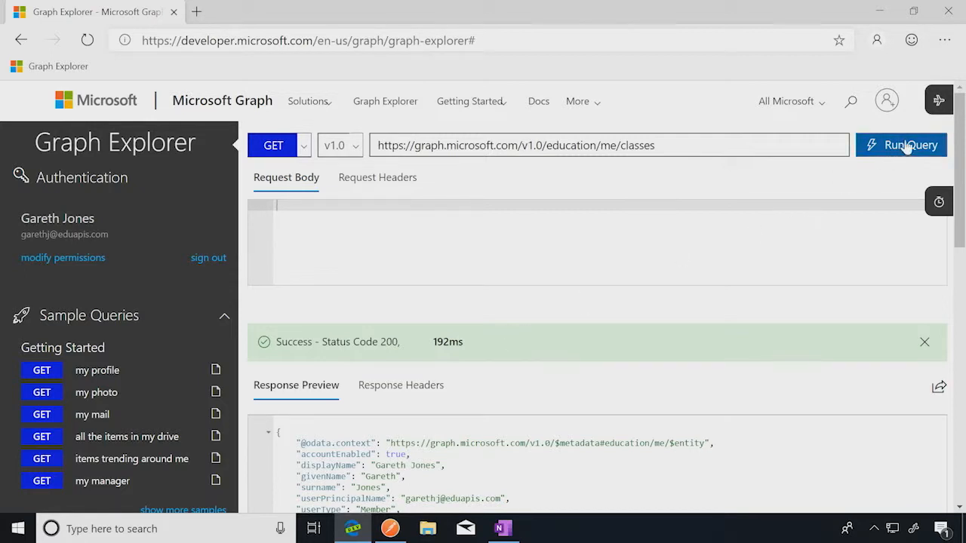
pyautogui.click(900, 145)
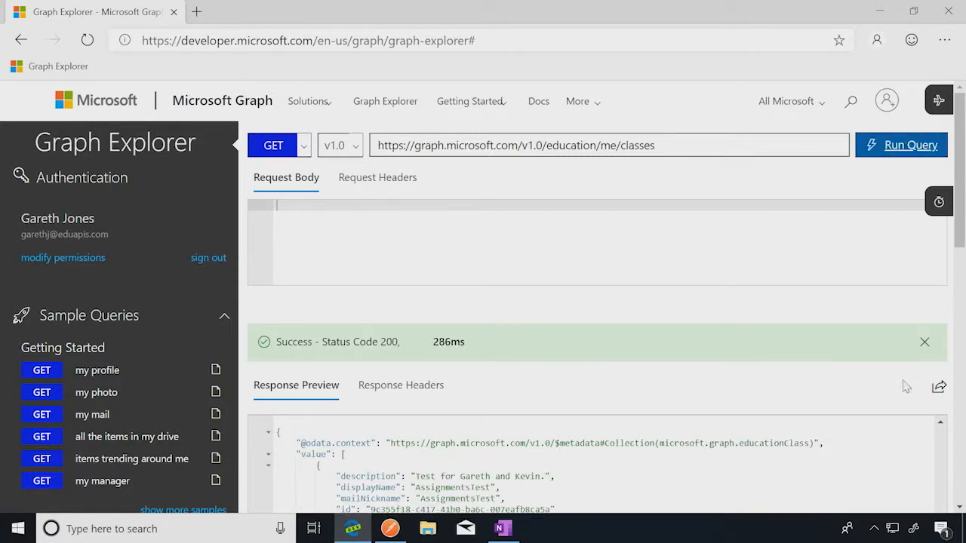
# - Browse the classes response down to 101_MA501 Section 2 and dismiss a stray menu
pyautogui.scroll(-3)
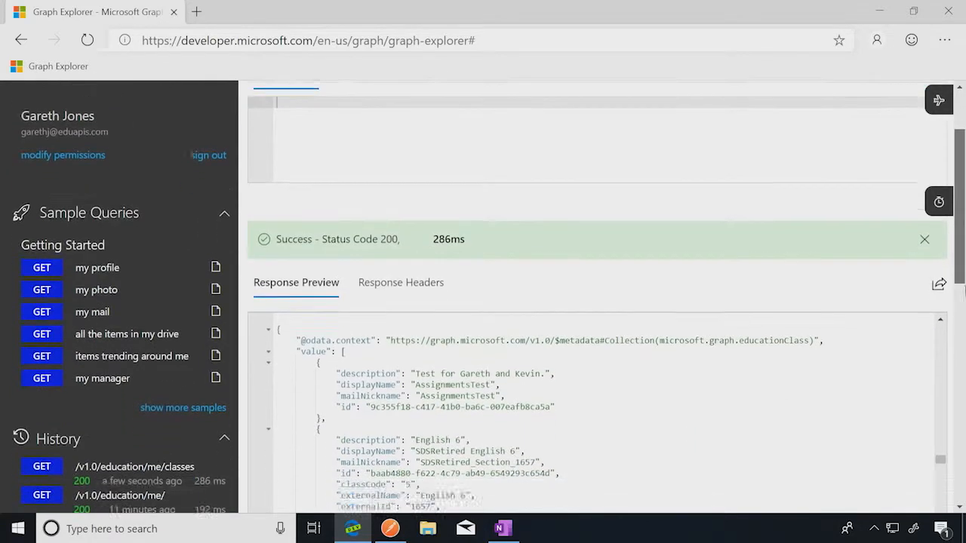
pyautogui.scroll(-3)
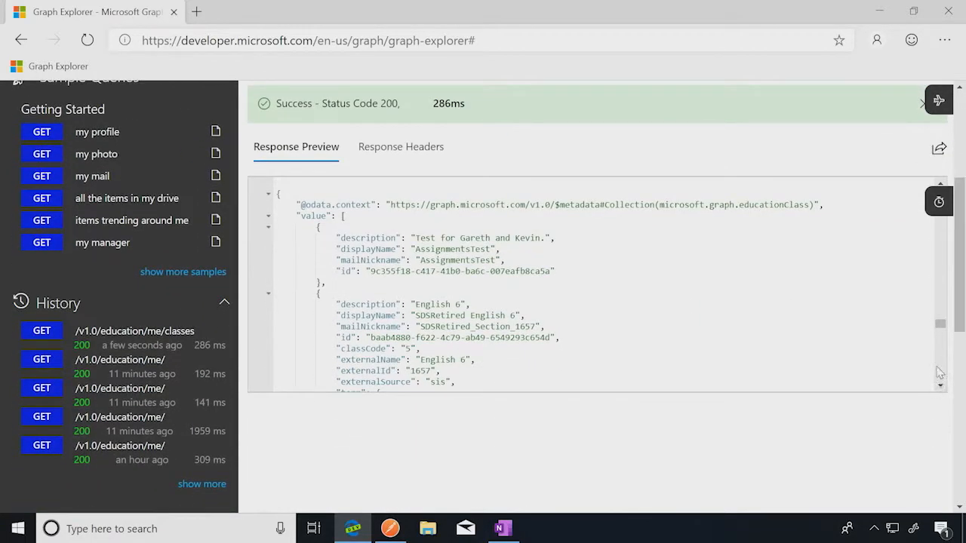
pyautogui.scroll(-3)
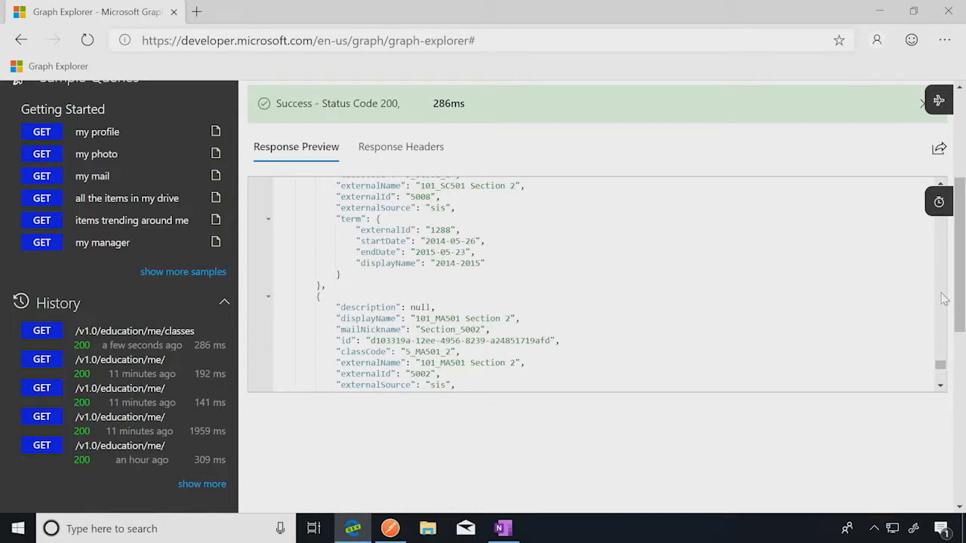
pyautogui.moveTo(941, 400)
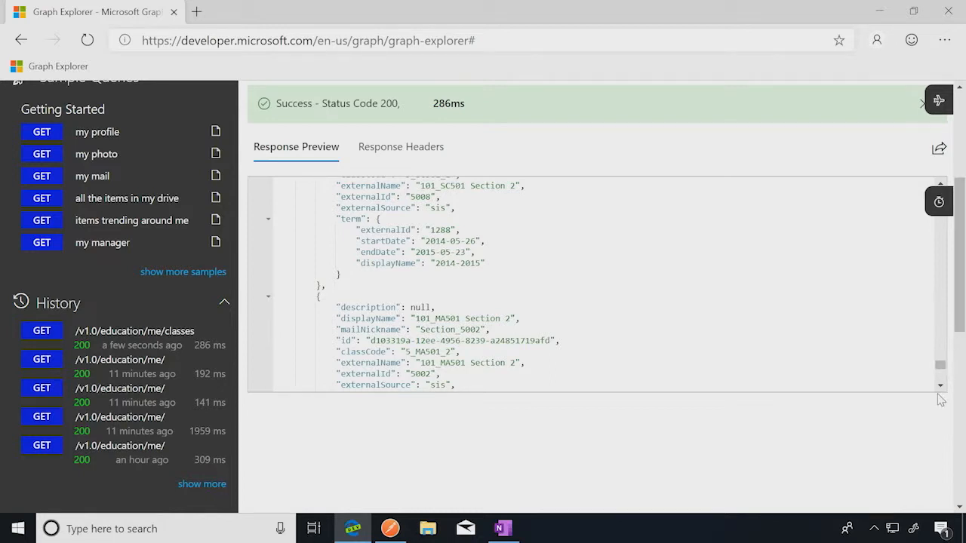
pyautogui.scroll(-3)
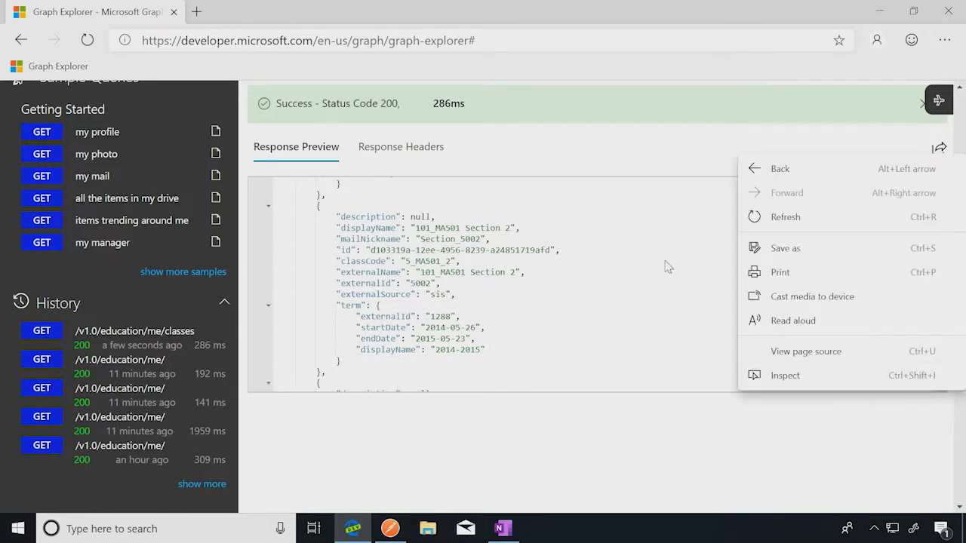
pyautogui.click(666, 260)
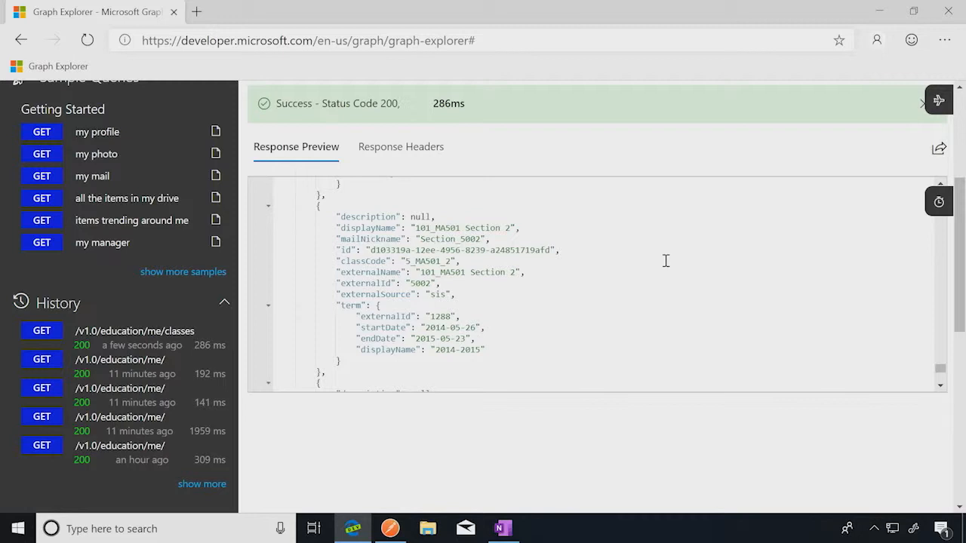
pyautogui.moveTo(396, 238)
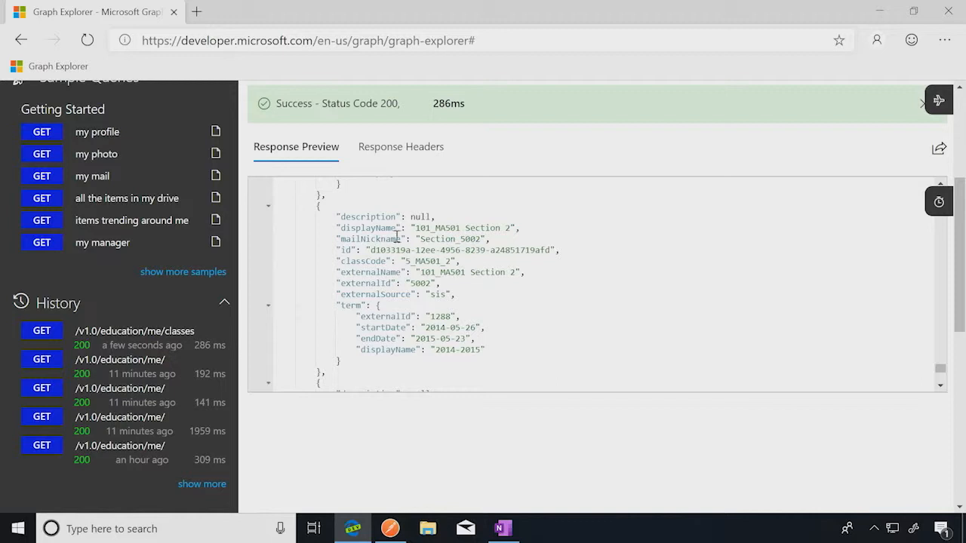
pyautogui.moveTo(362, 246)
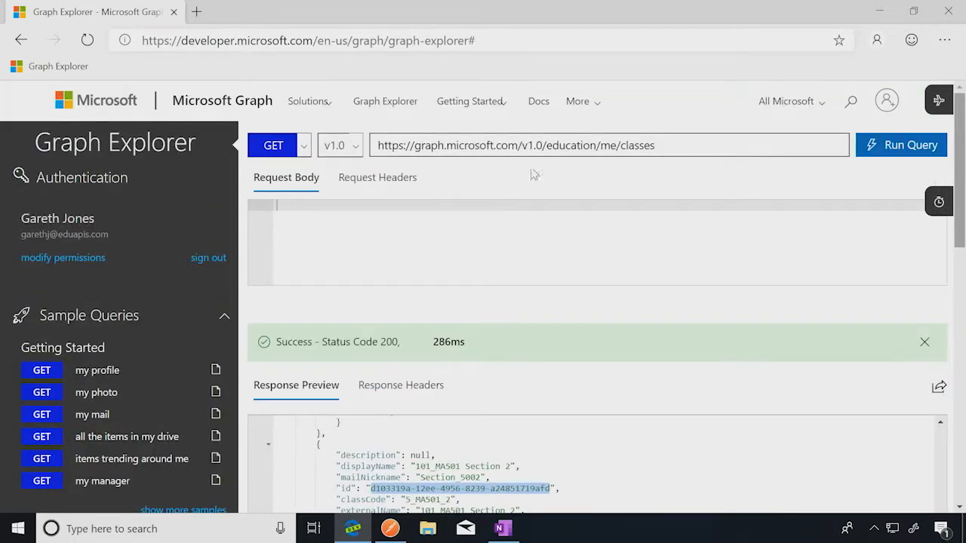
# - Edit the query URL to /education/classes/{id}/members for the 101_MA501 Section 2 class
pyautogui.click(604, 144)
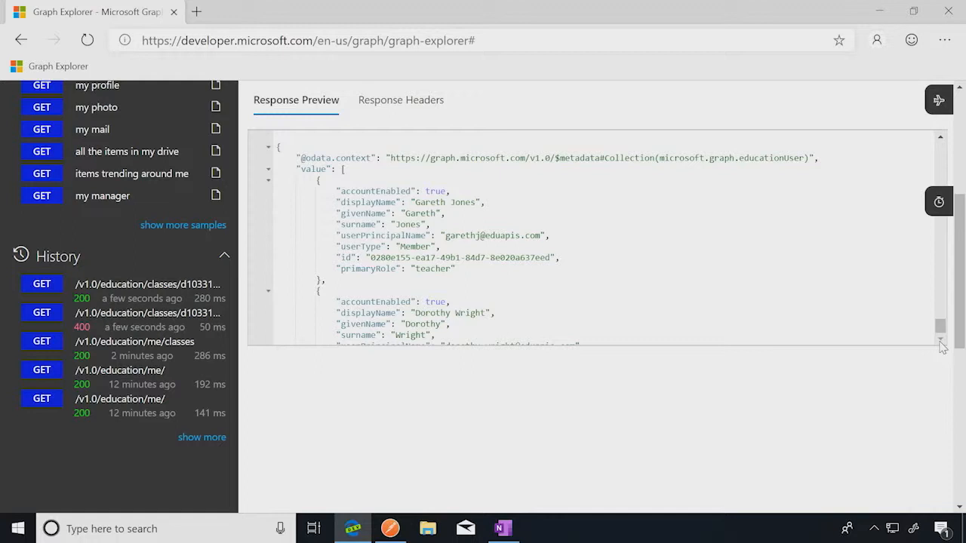
pyautogui.moveTo(780, 296)
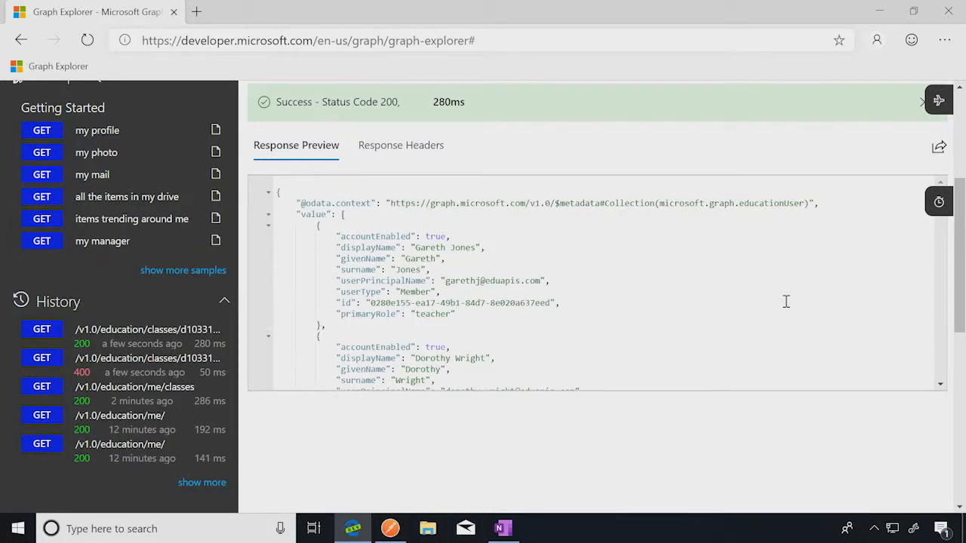
pyautogui.scroll(-3)
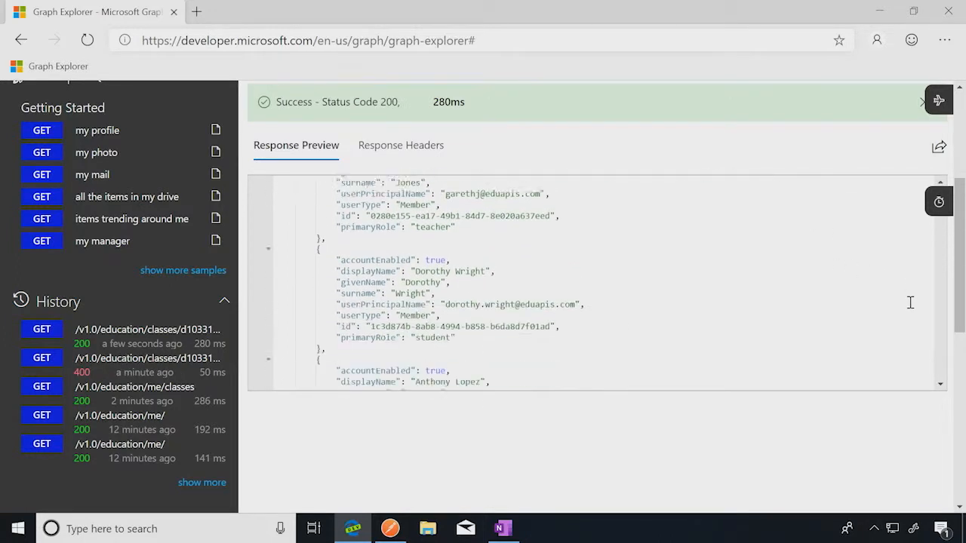
pyautogui.scroll(-3)
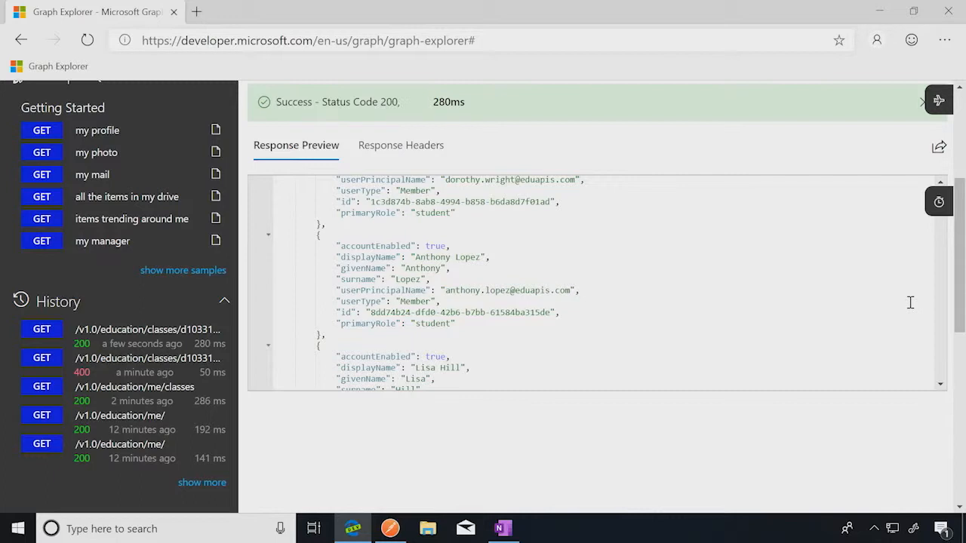
pyautogui.scroll(-3)
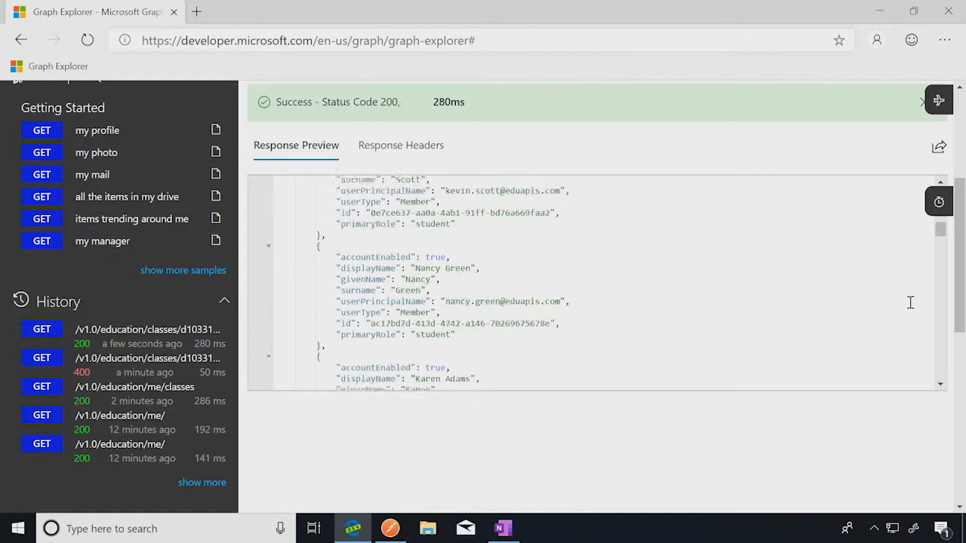
pyautogui.scroll(-3)
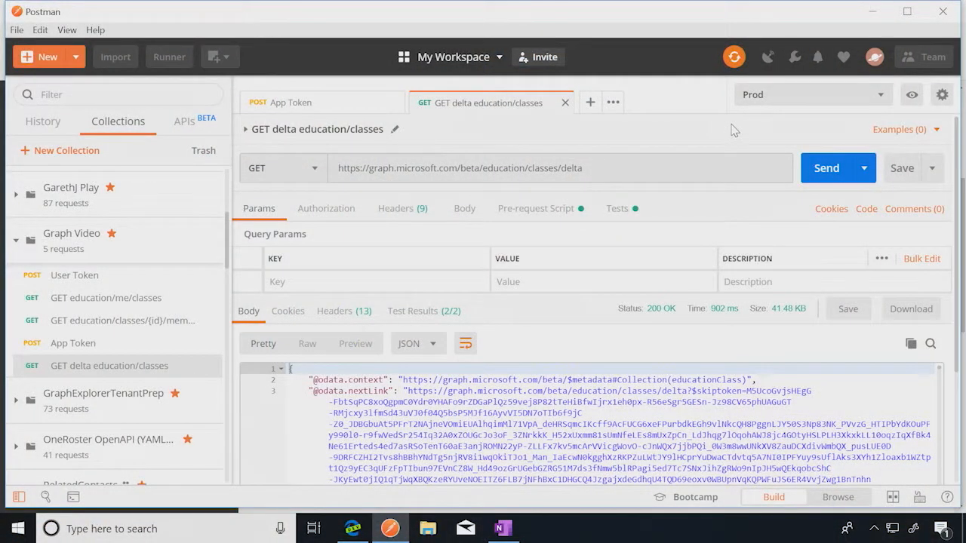
pyautogui.moveTo(633, 151)
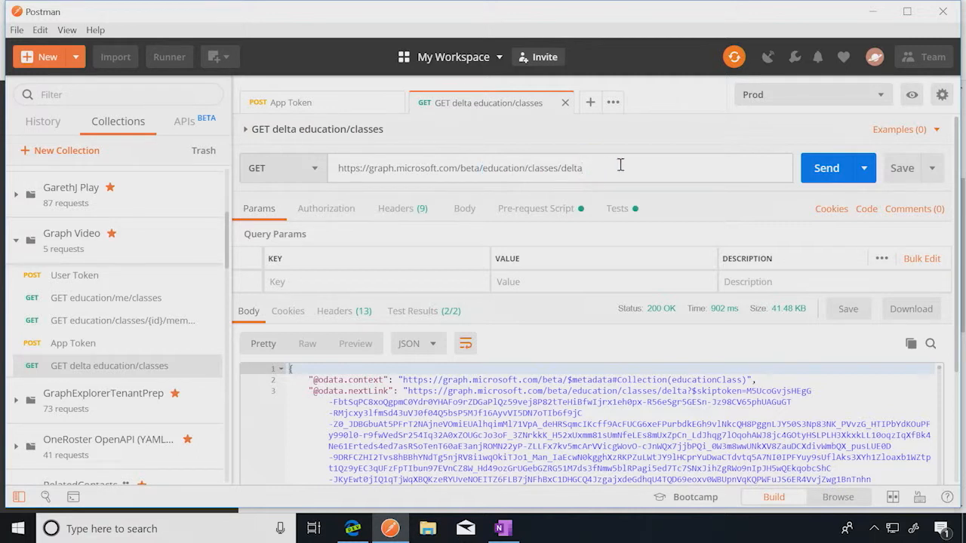
# - Resend the beta education/classes/delta request and scroll to the Art 6 class
pyautogui.click(827, 168)
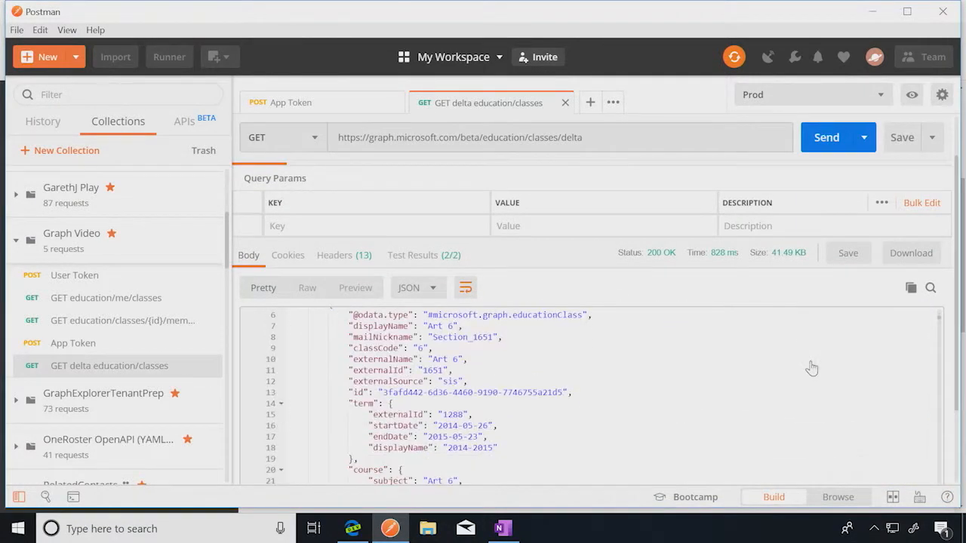
pyautogui.scroll(-3)
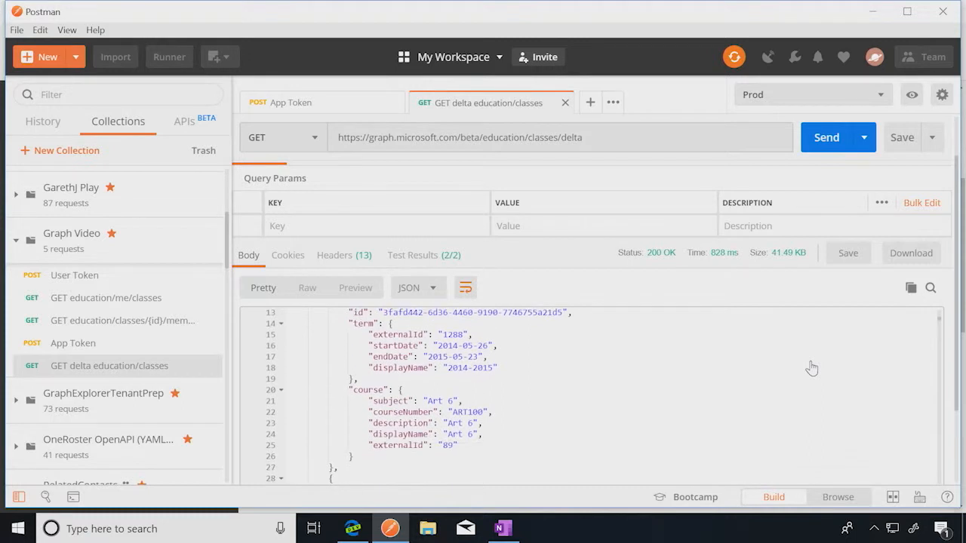